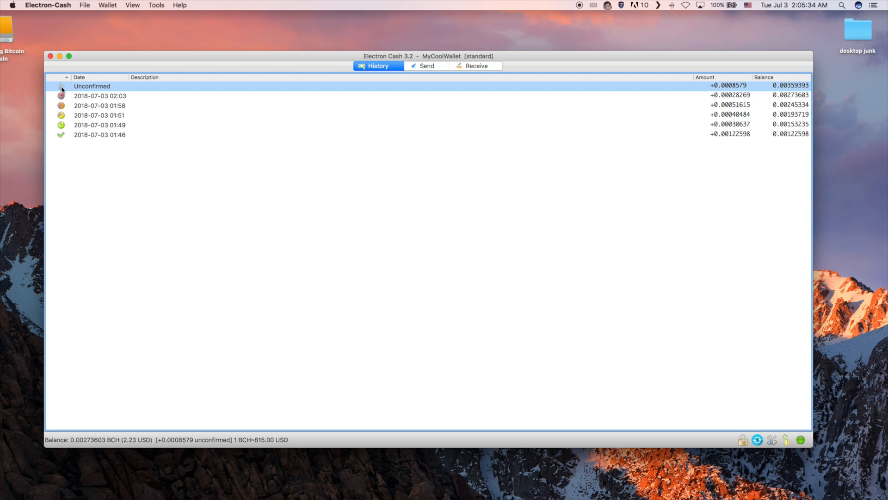
mouse_move(61, 97)
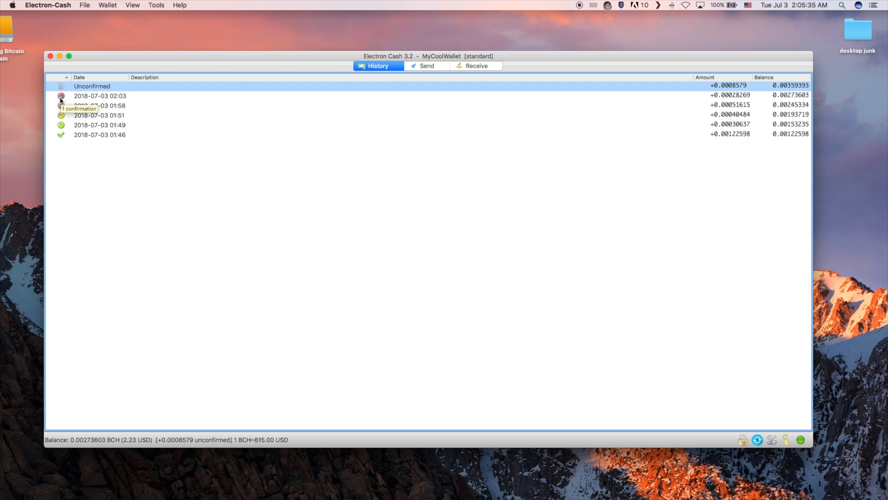
mouse_move(62, 115)
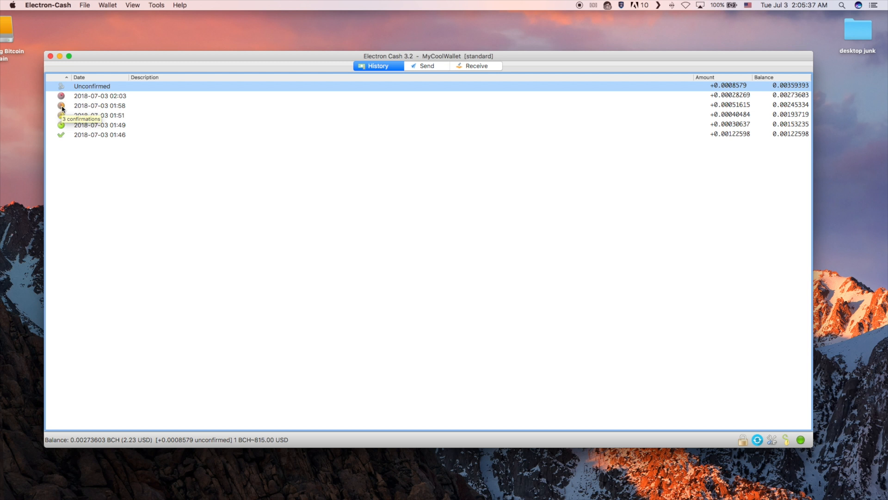
mouse_move(62, 107)
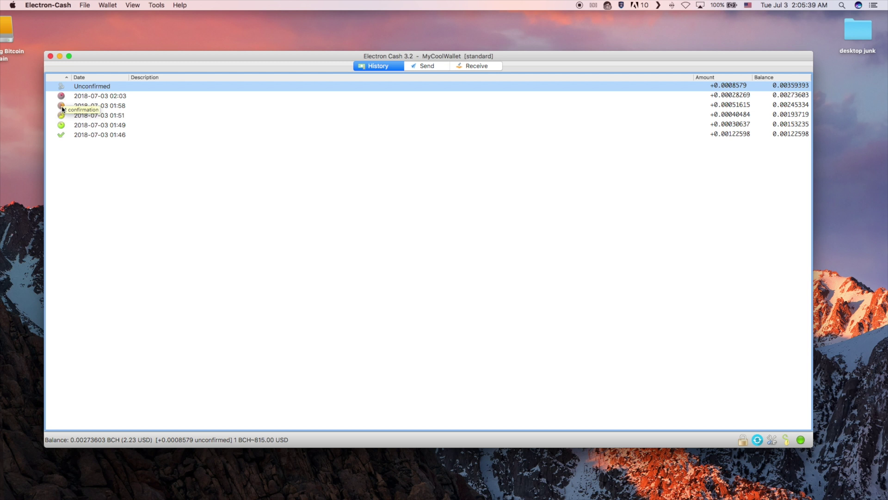
mouse_move(62, 128)
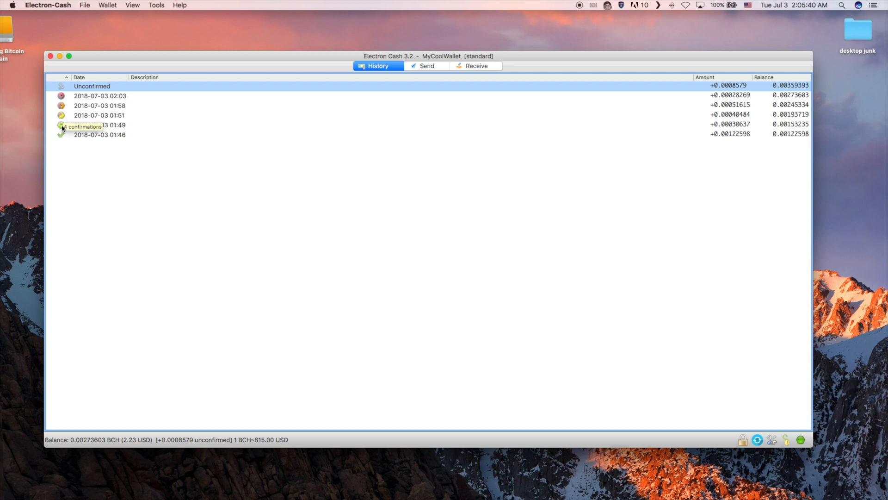
mouse_move(61, 136)
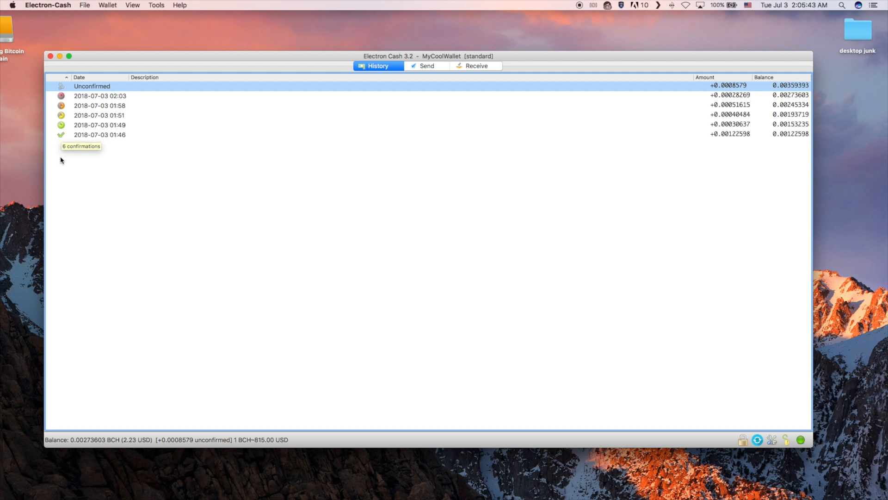
mouse_move(242, 253)
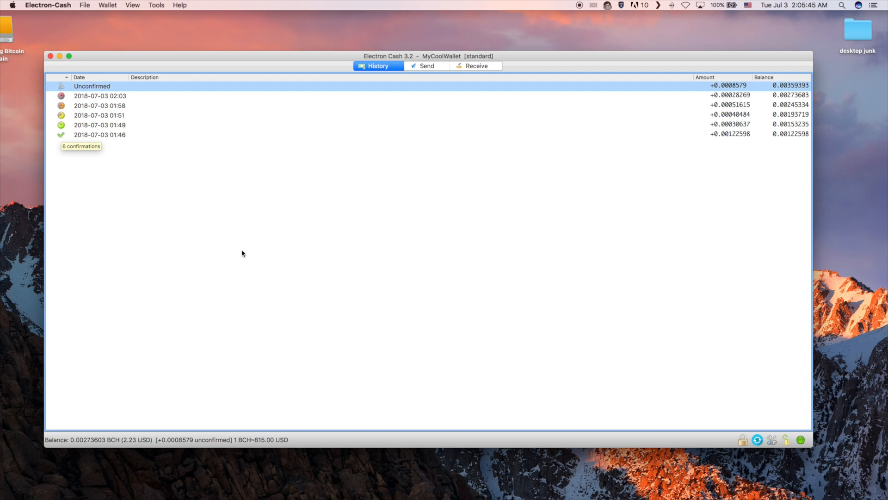
mouse_move(311, 205)
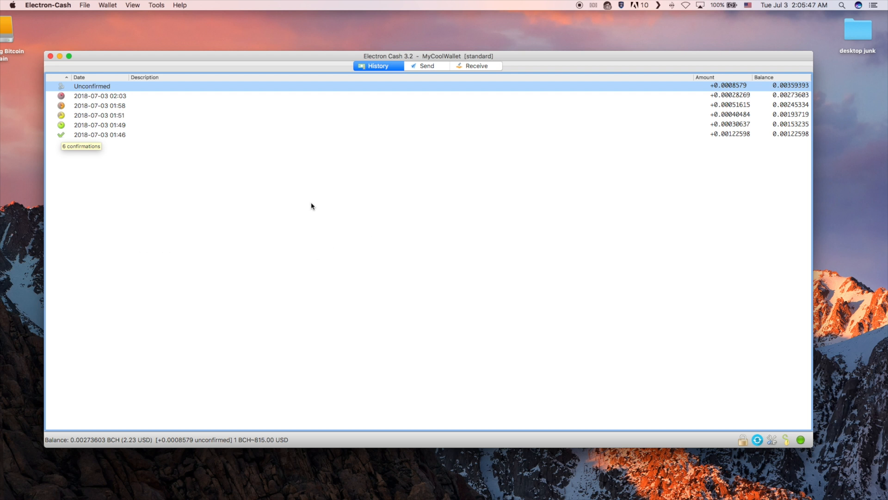
mouse_move(111, 137)
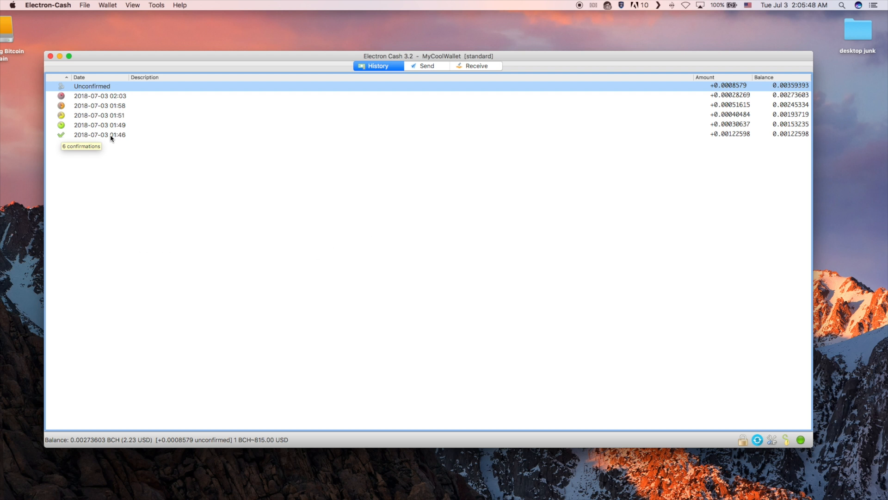
Describe the 01:46 transaction as 'hello there' and the 01:49 transaction as 'from grandma'.
right_click(112, 134)
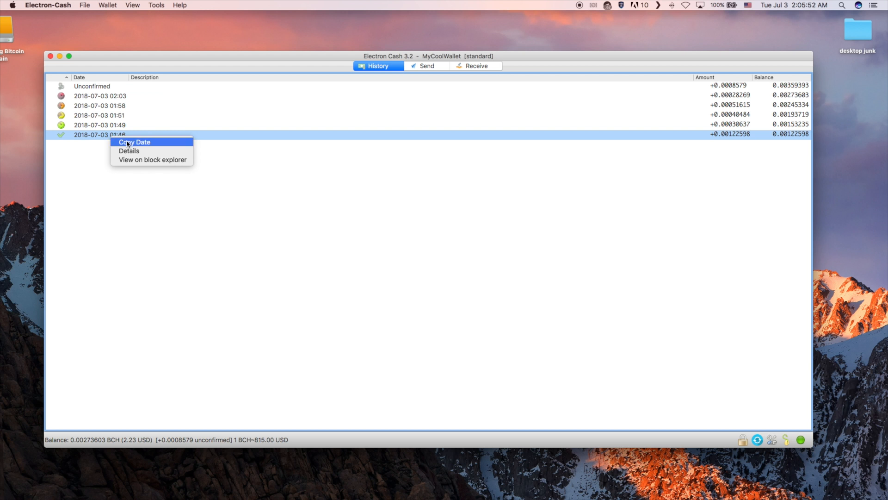
left_click(135, 142)
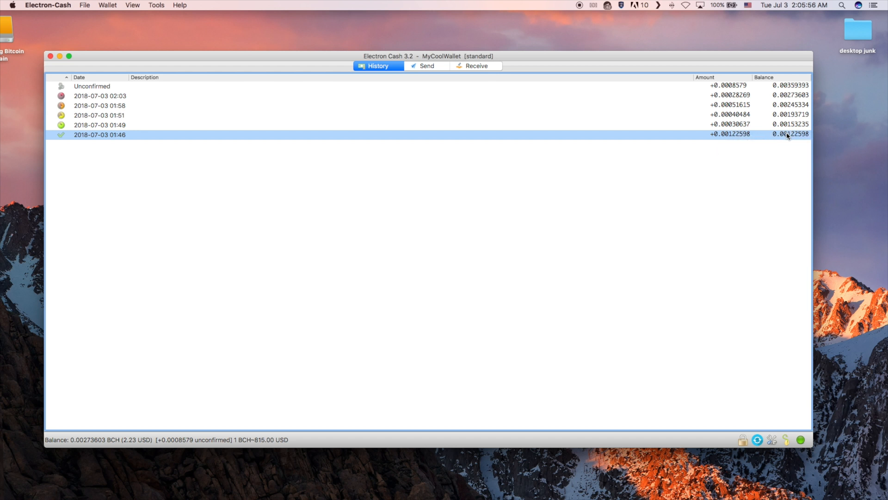
mouse_move(146, 144)
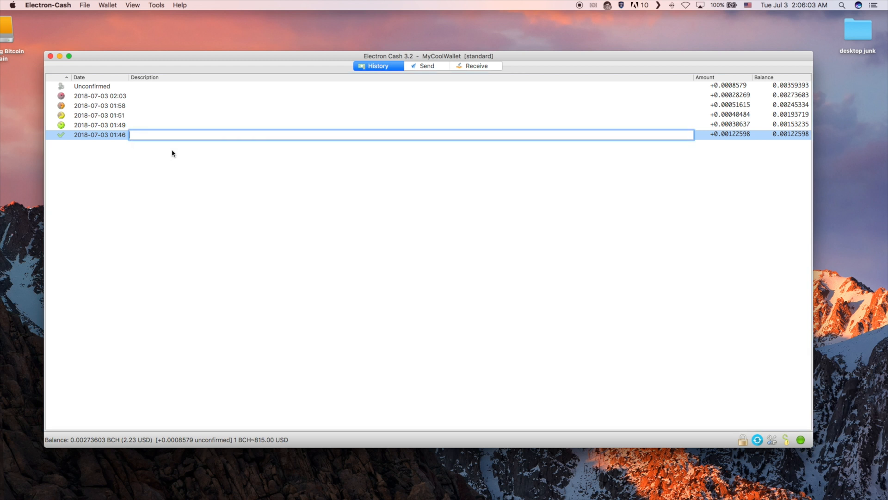
type("hello there")
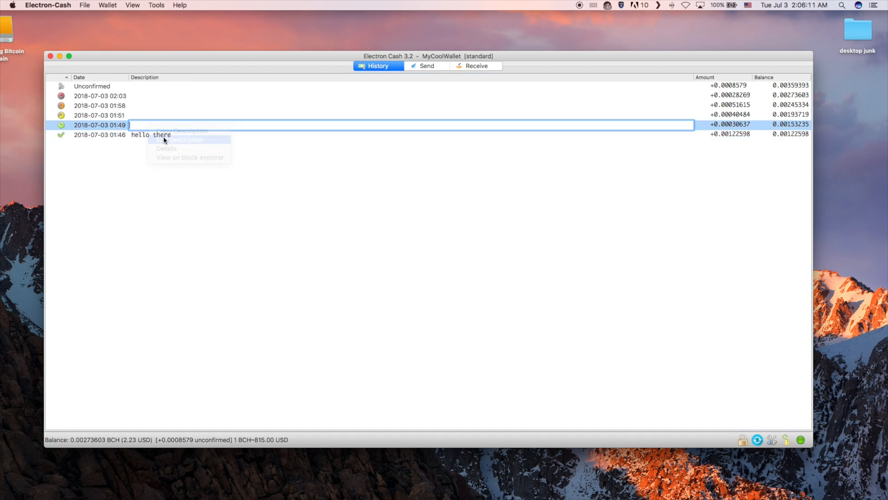
type("from grandma")
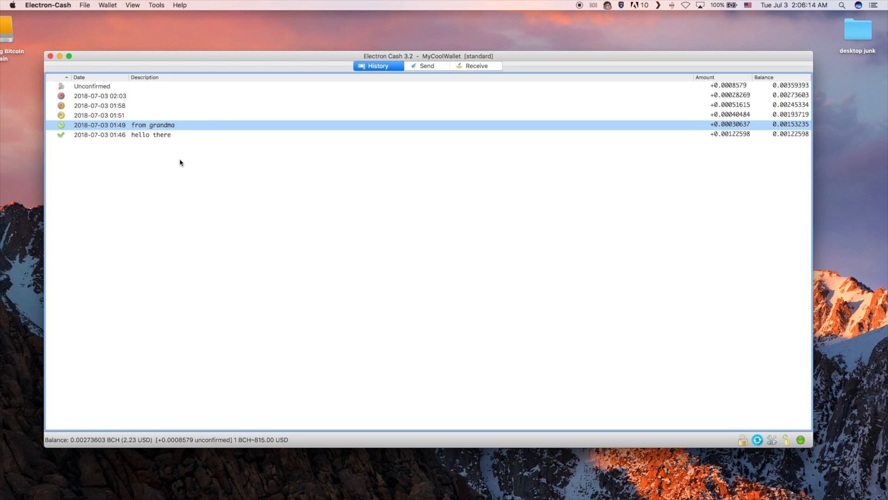
mouse_move(828, 133)
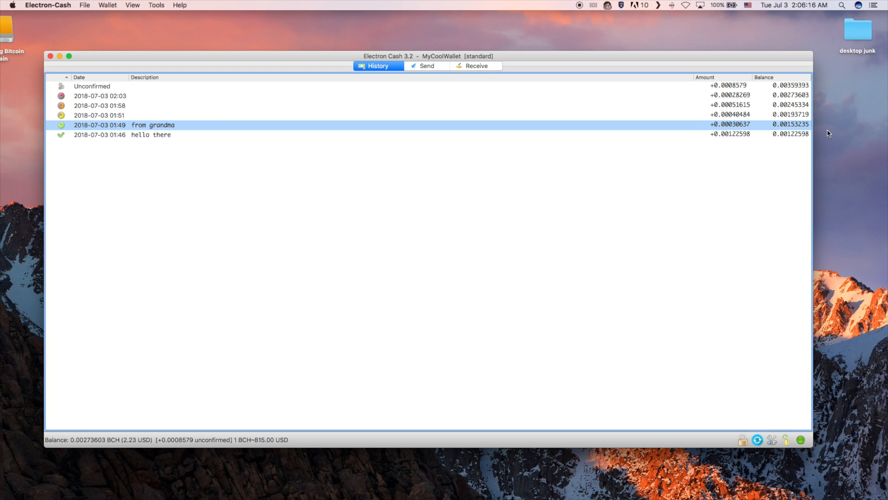
mouse_move(789, 87)
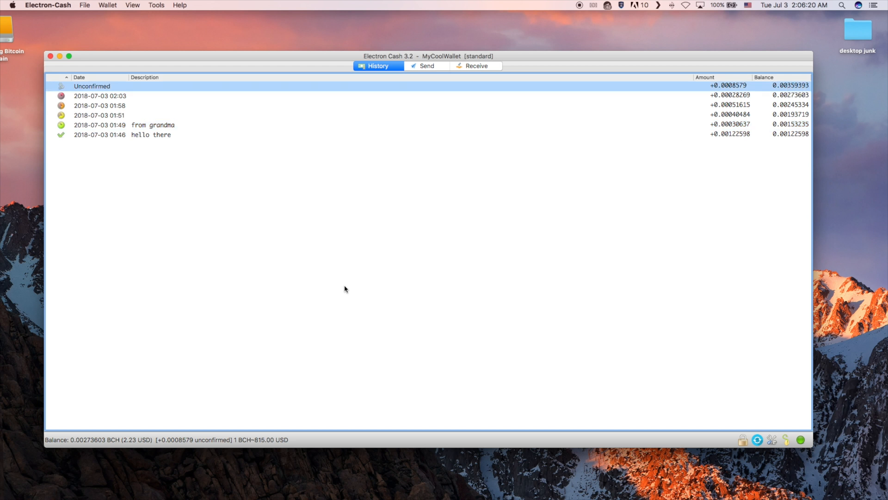
mouse_move(194, 461)
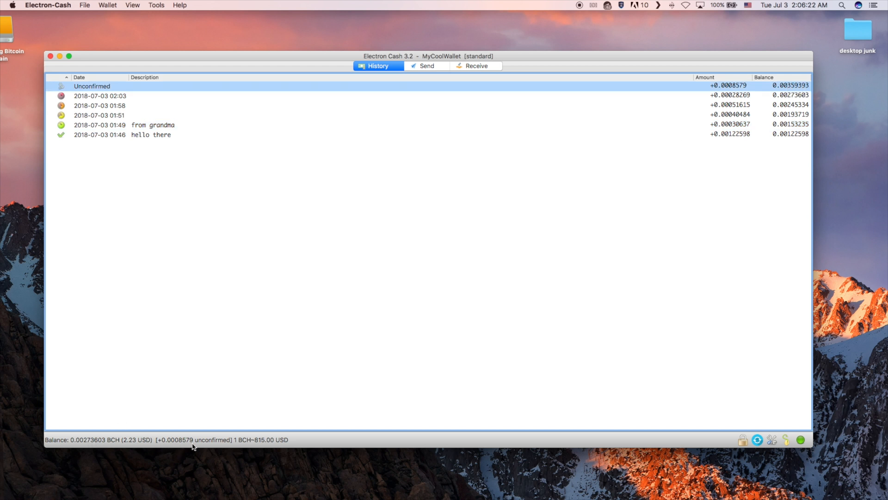
Inspect the 'from grandma' transaction details and its ID QR code, then close both.
right_click(111, 125)
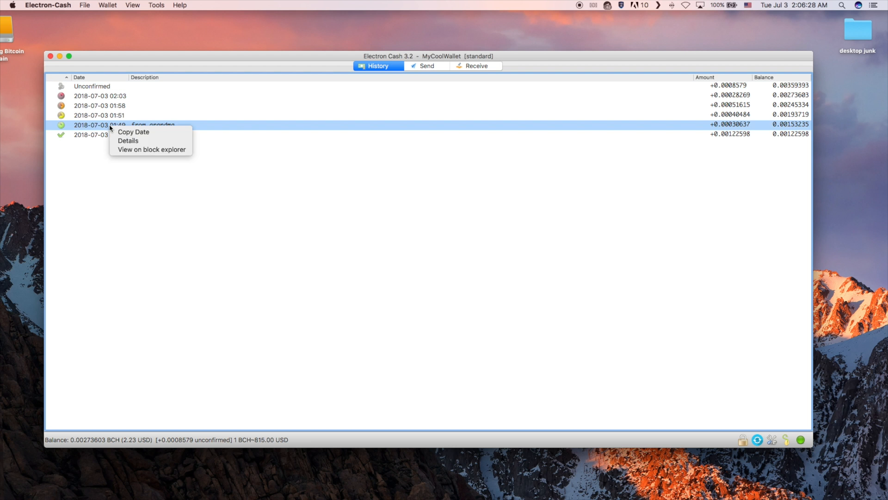
left_click(128, 140)
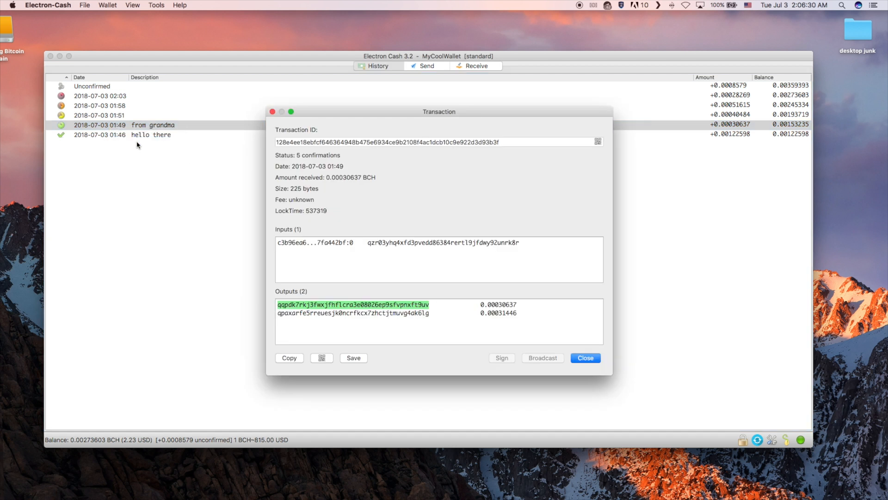
left_click_drag(439, 111, 411, 89)
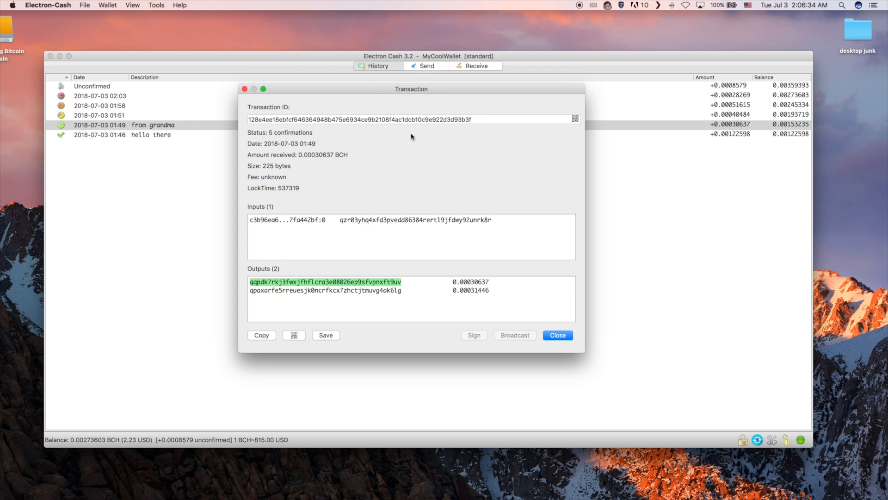
left_click(572, 119)
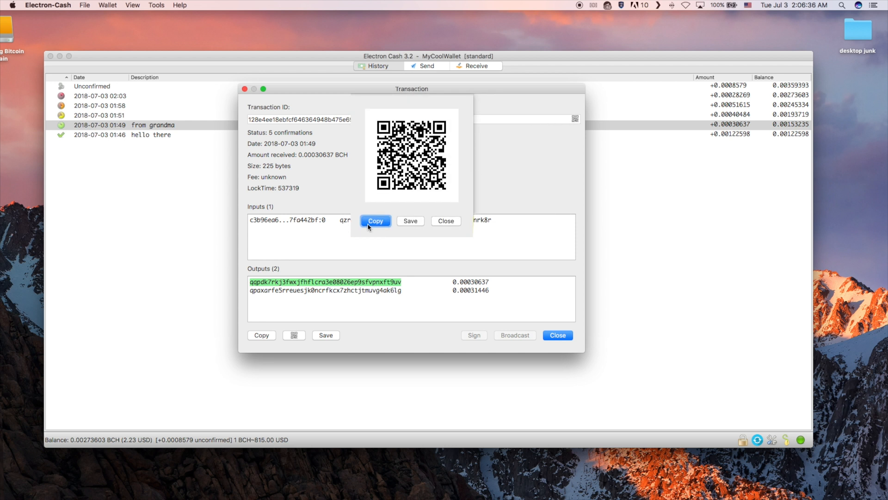
mouse_move(447, 226)
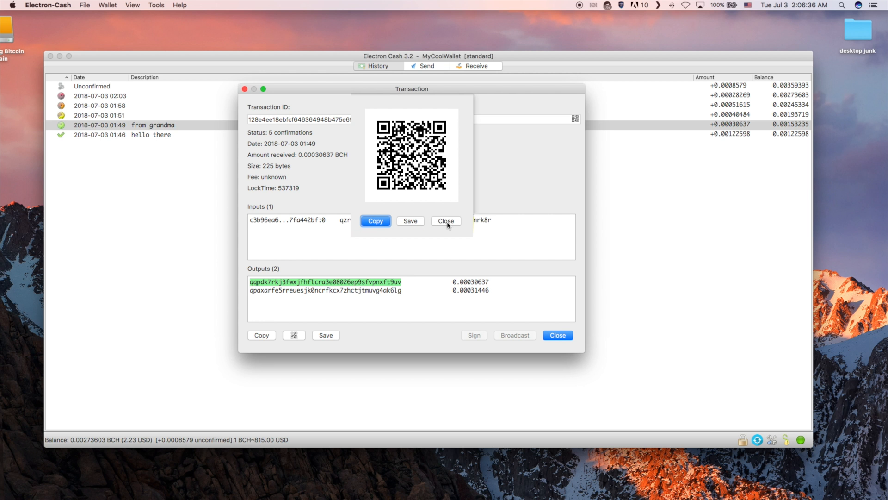
left_click(446, 221)
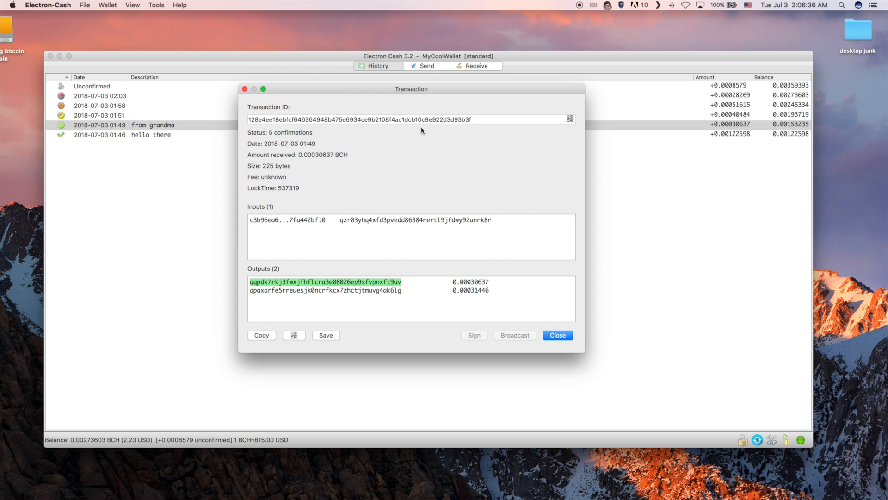
mouse_move(297, 149)
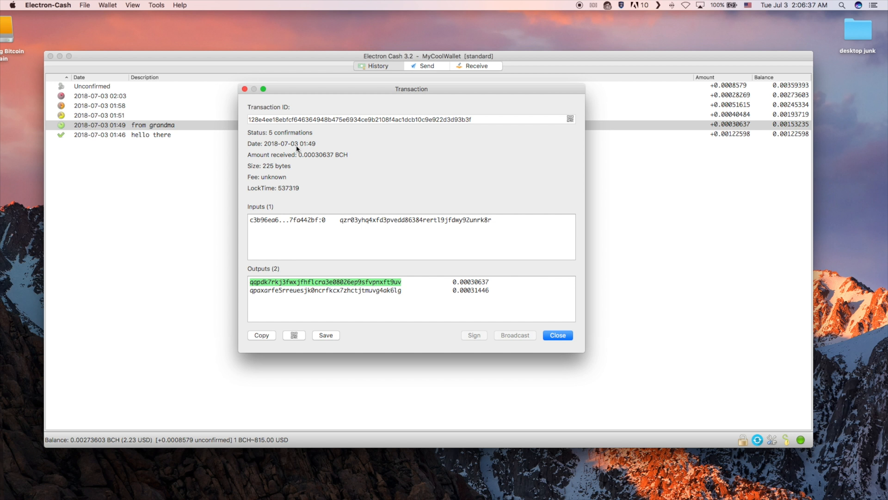
mouse_move(270, 182)
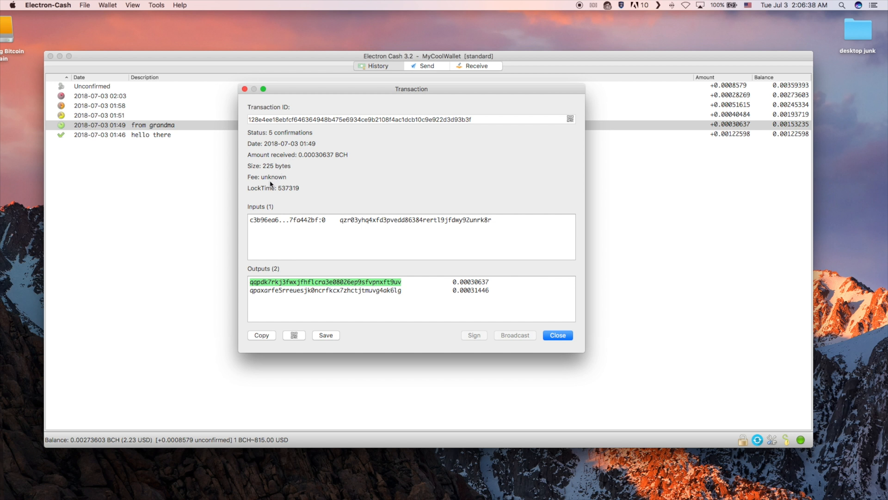
mouse_move(374, 249)
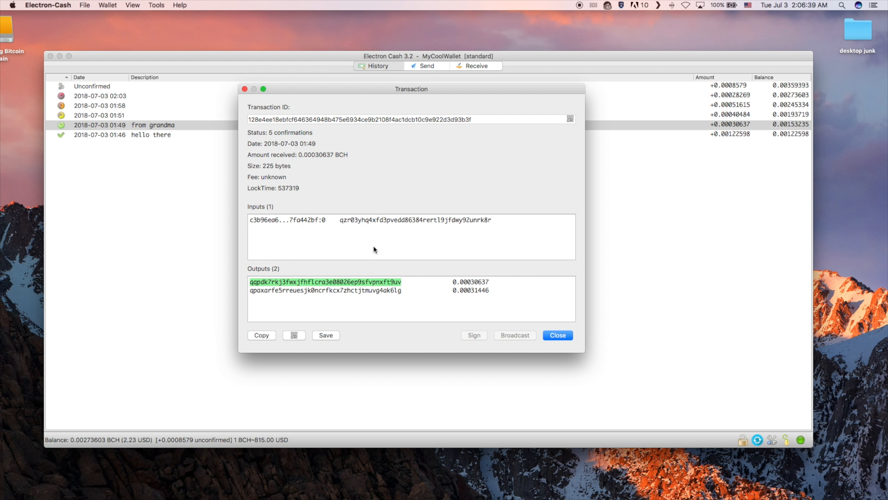
mouse_move(476, 282)
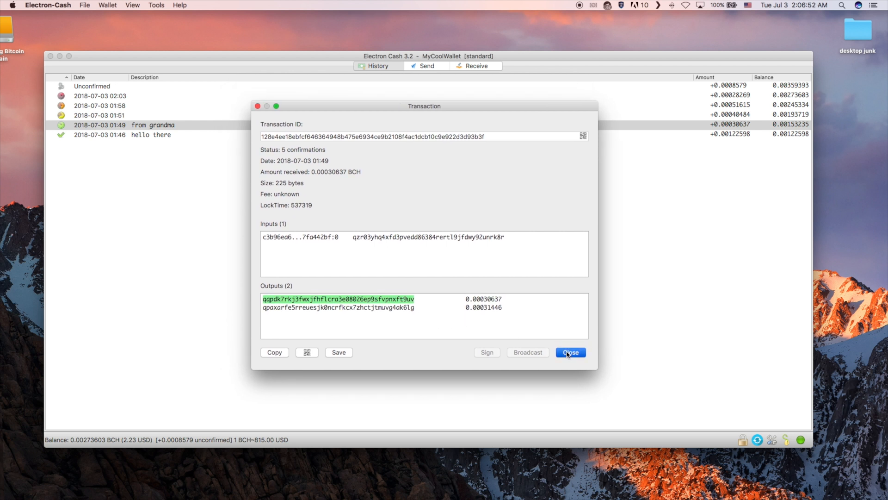
left_click(570, 352)
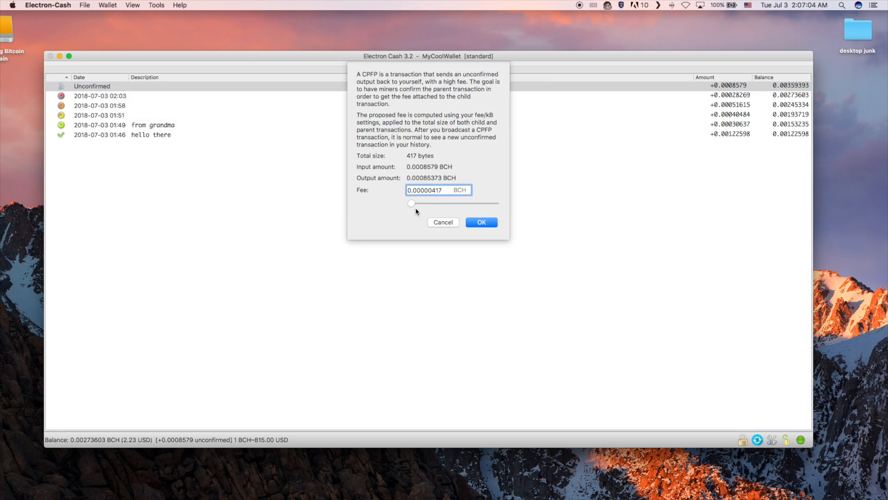
Try fees up to 7 sats/byte, then create the CPFP child at the minimum 0.00000417 BCH.
left_click_drag(411, 203, 415, 203)
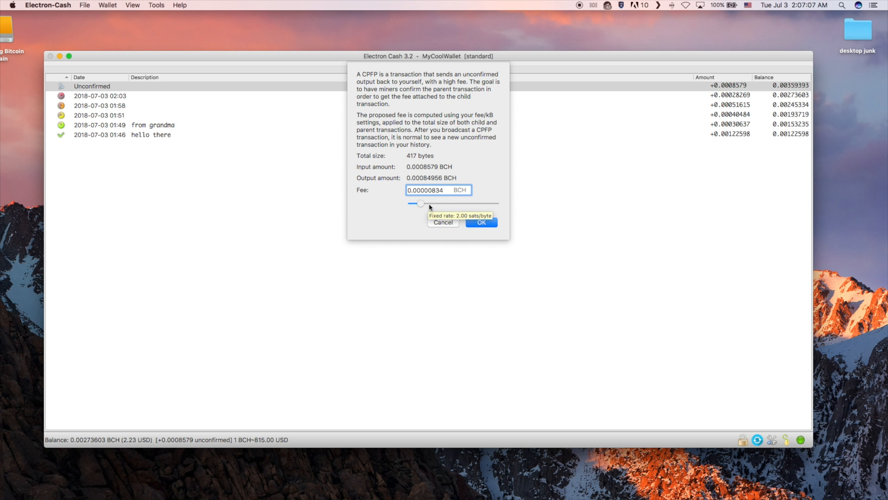
left_click_drag(420, 204, 465, 204)
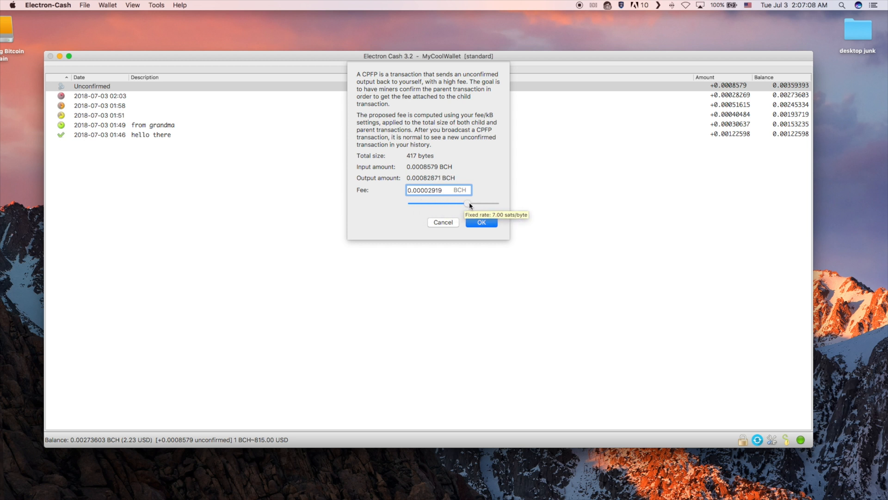
left_click_drag(466, 203, 421, 204)
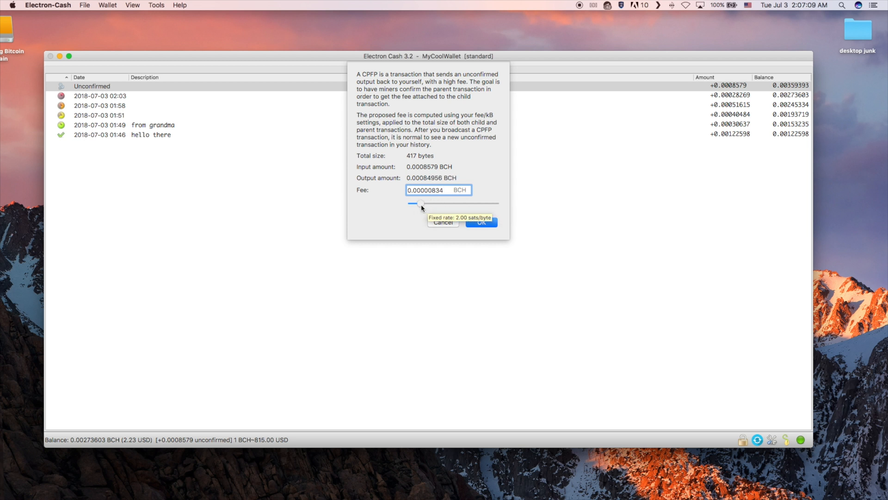
left_click_drag(421, 203, 411, 204)
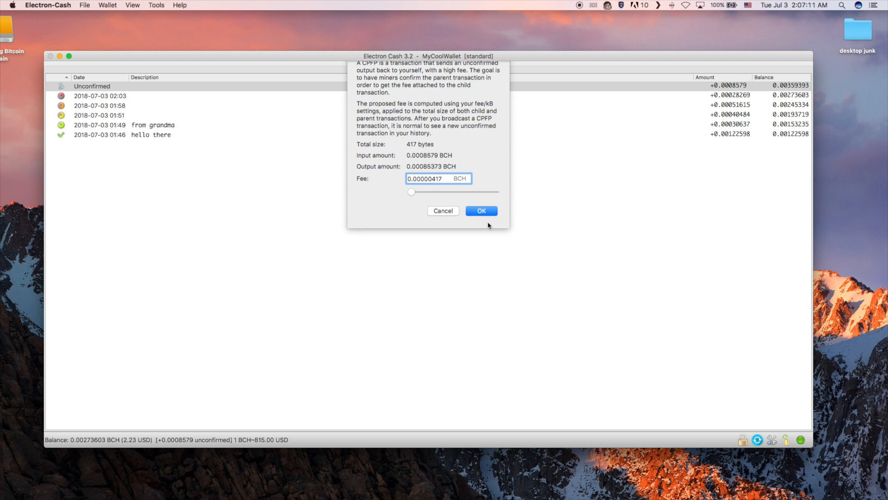
left_click(482, 211)
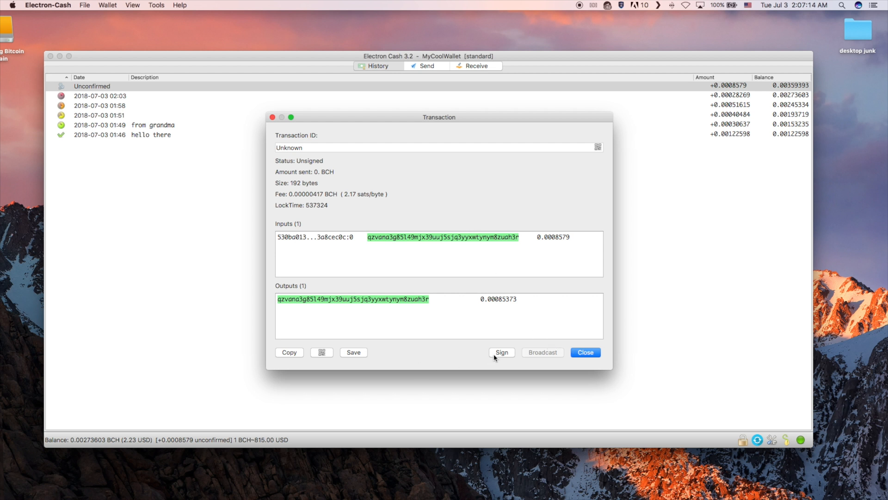
Sign and broadcast the 0.00000417 BCH child-pays-for-parent transaction, then close its window.
left_click(502, 352)
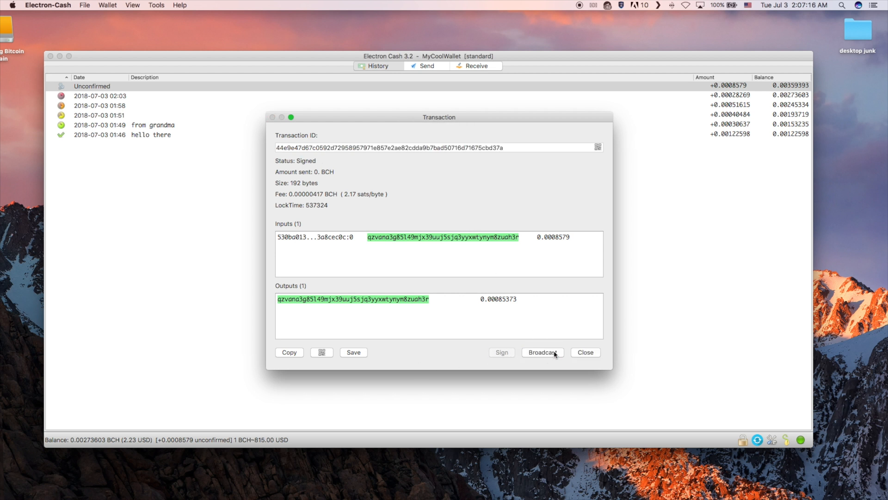
left_click(543, 352)
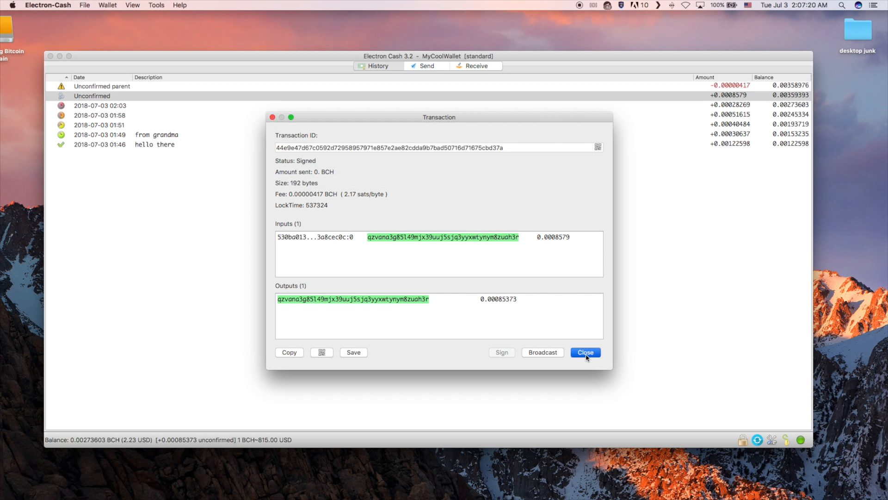
left_click(585, 352)
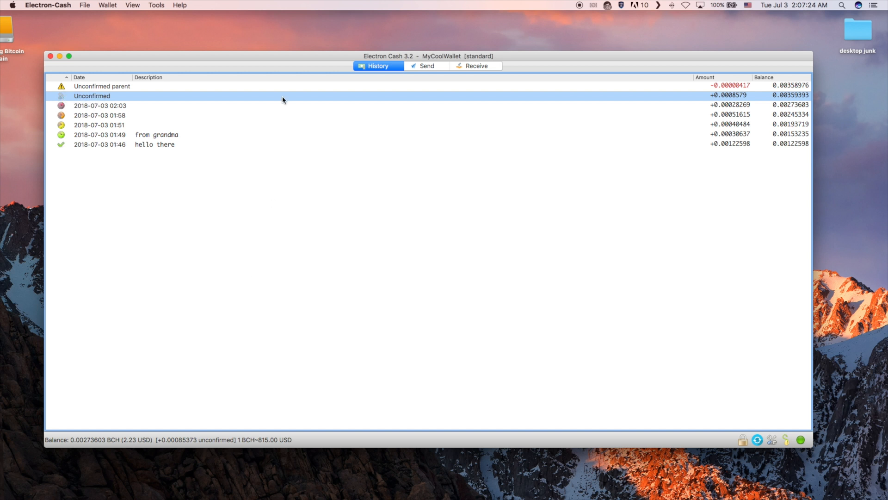
right_click(102, 86)
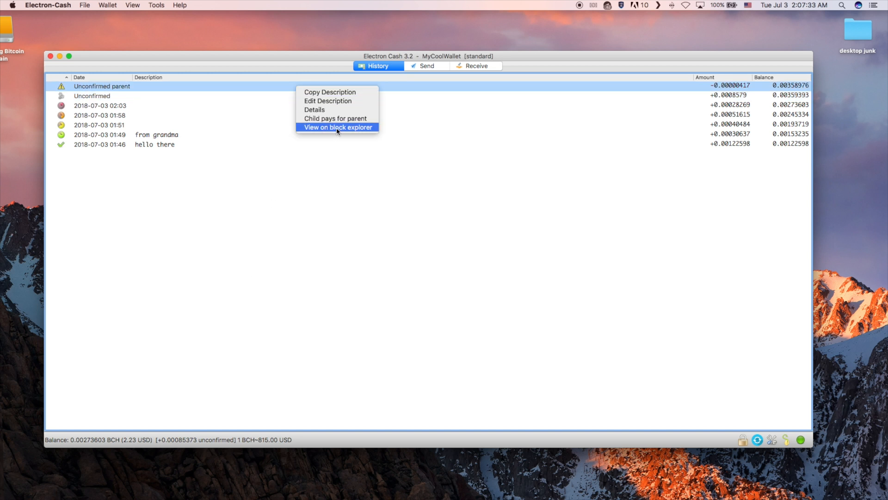
right_click(99, 106)
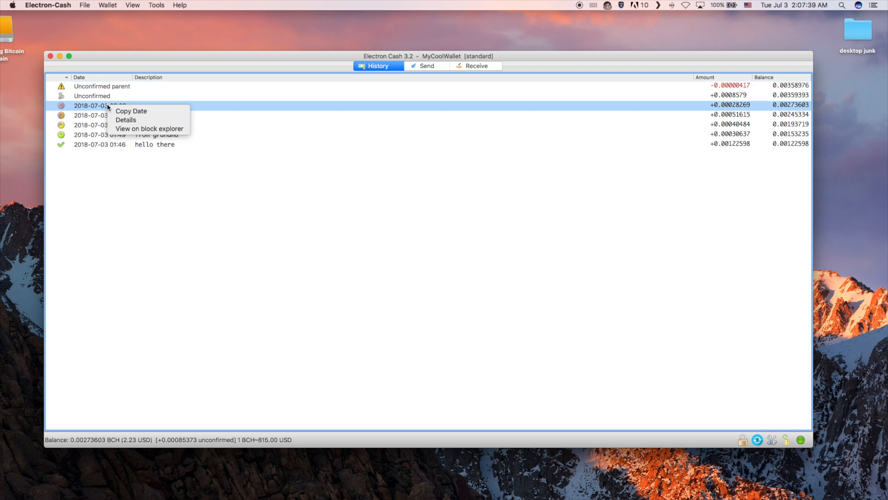